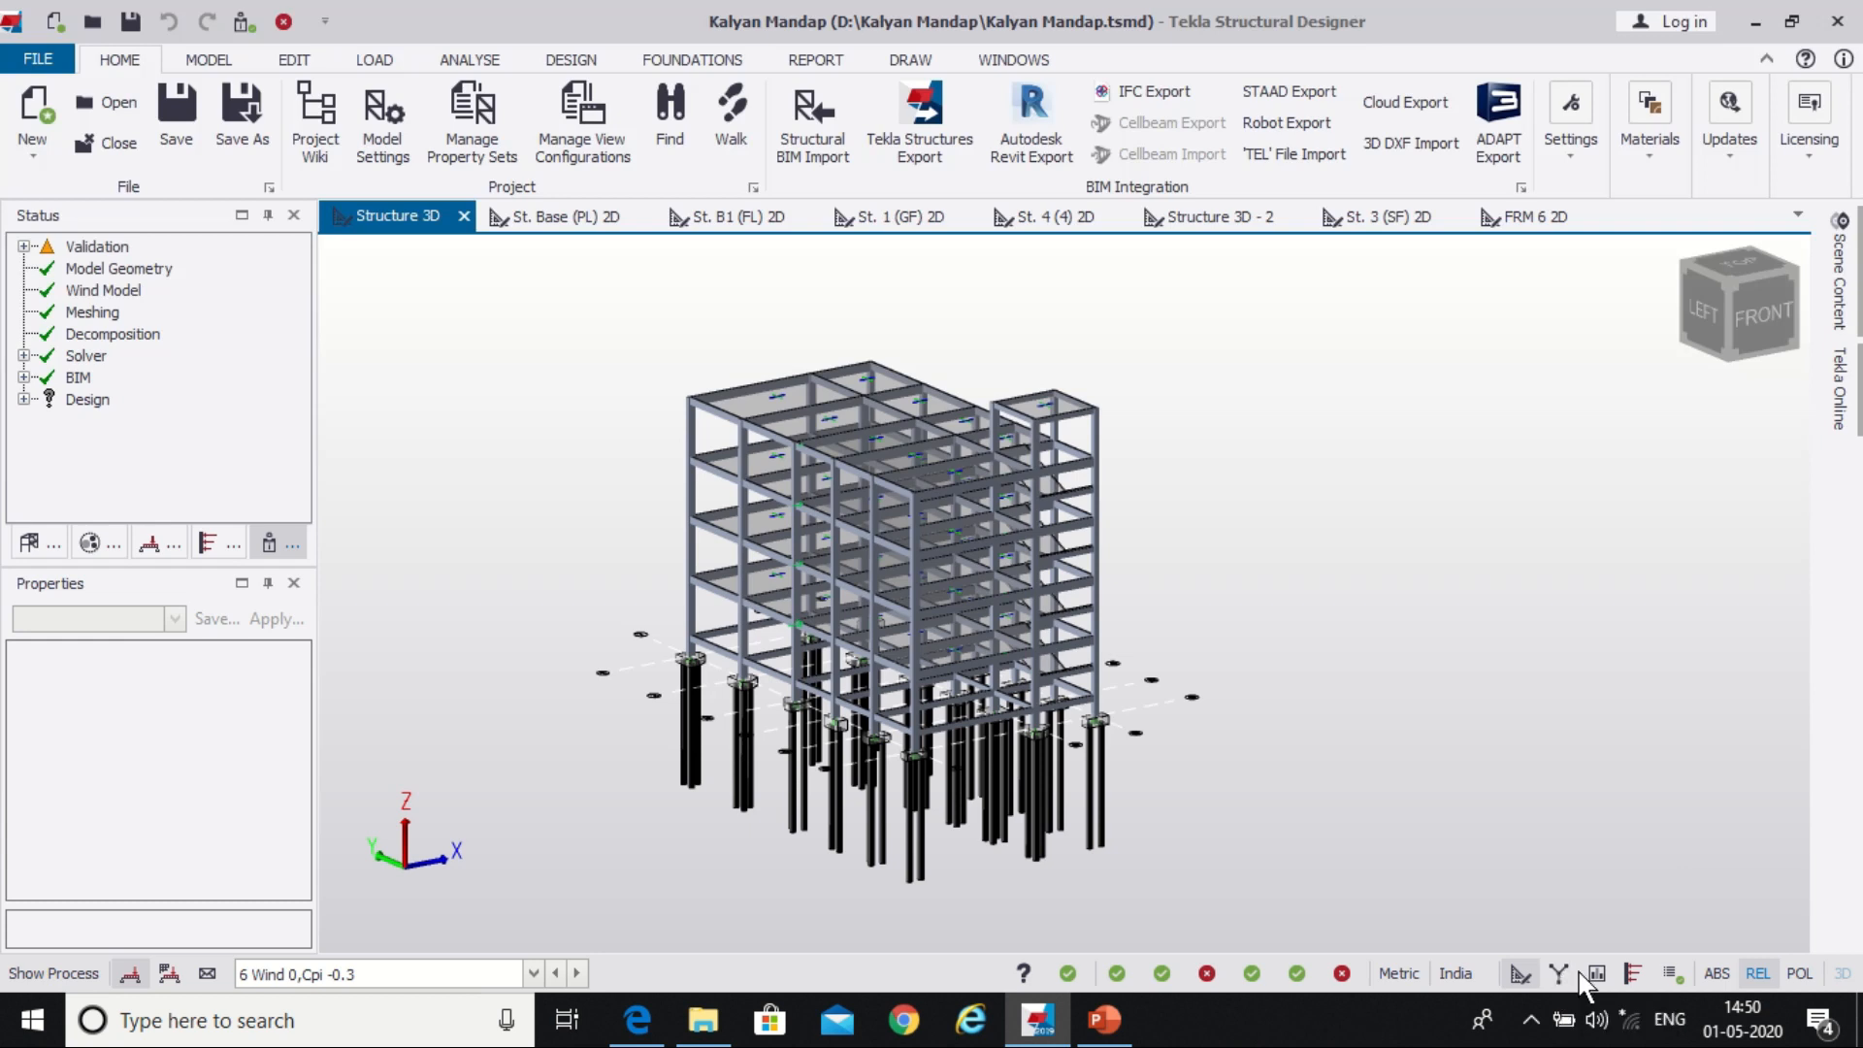
pyautogui.moveTo(1596, 974)
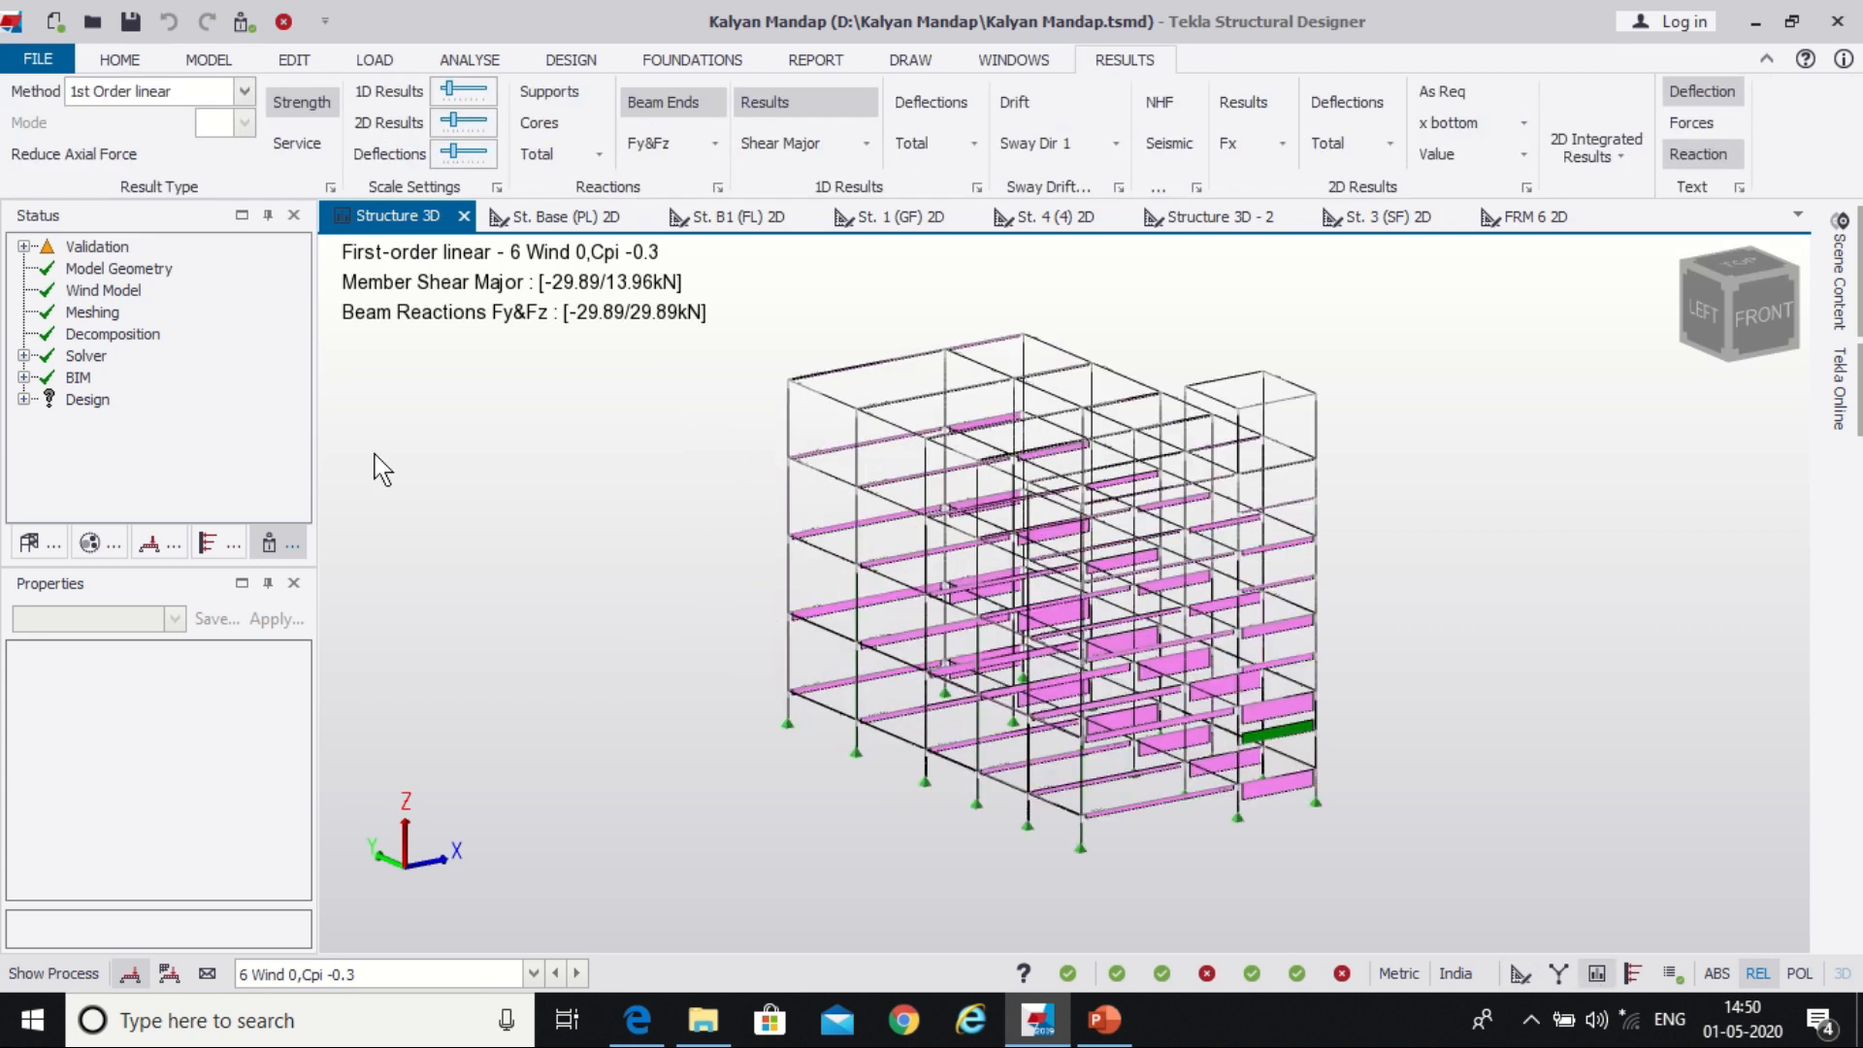
# Step: Hide the member shear diagrams and beam-end reactions for the 6 Wind 0,Cpi -0.3 case
pyautogui.click(764, 102)
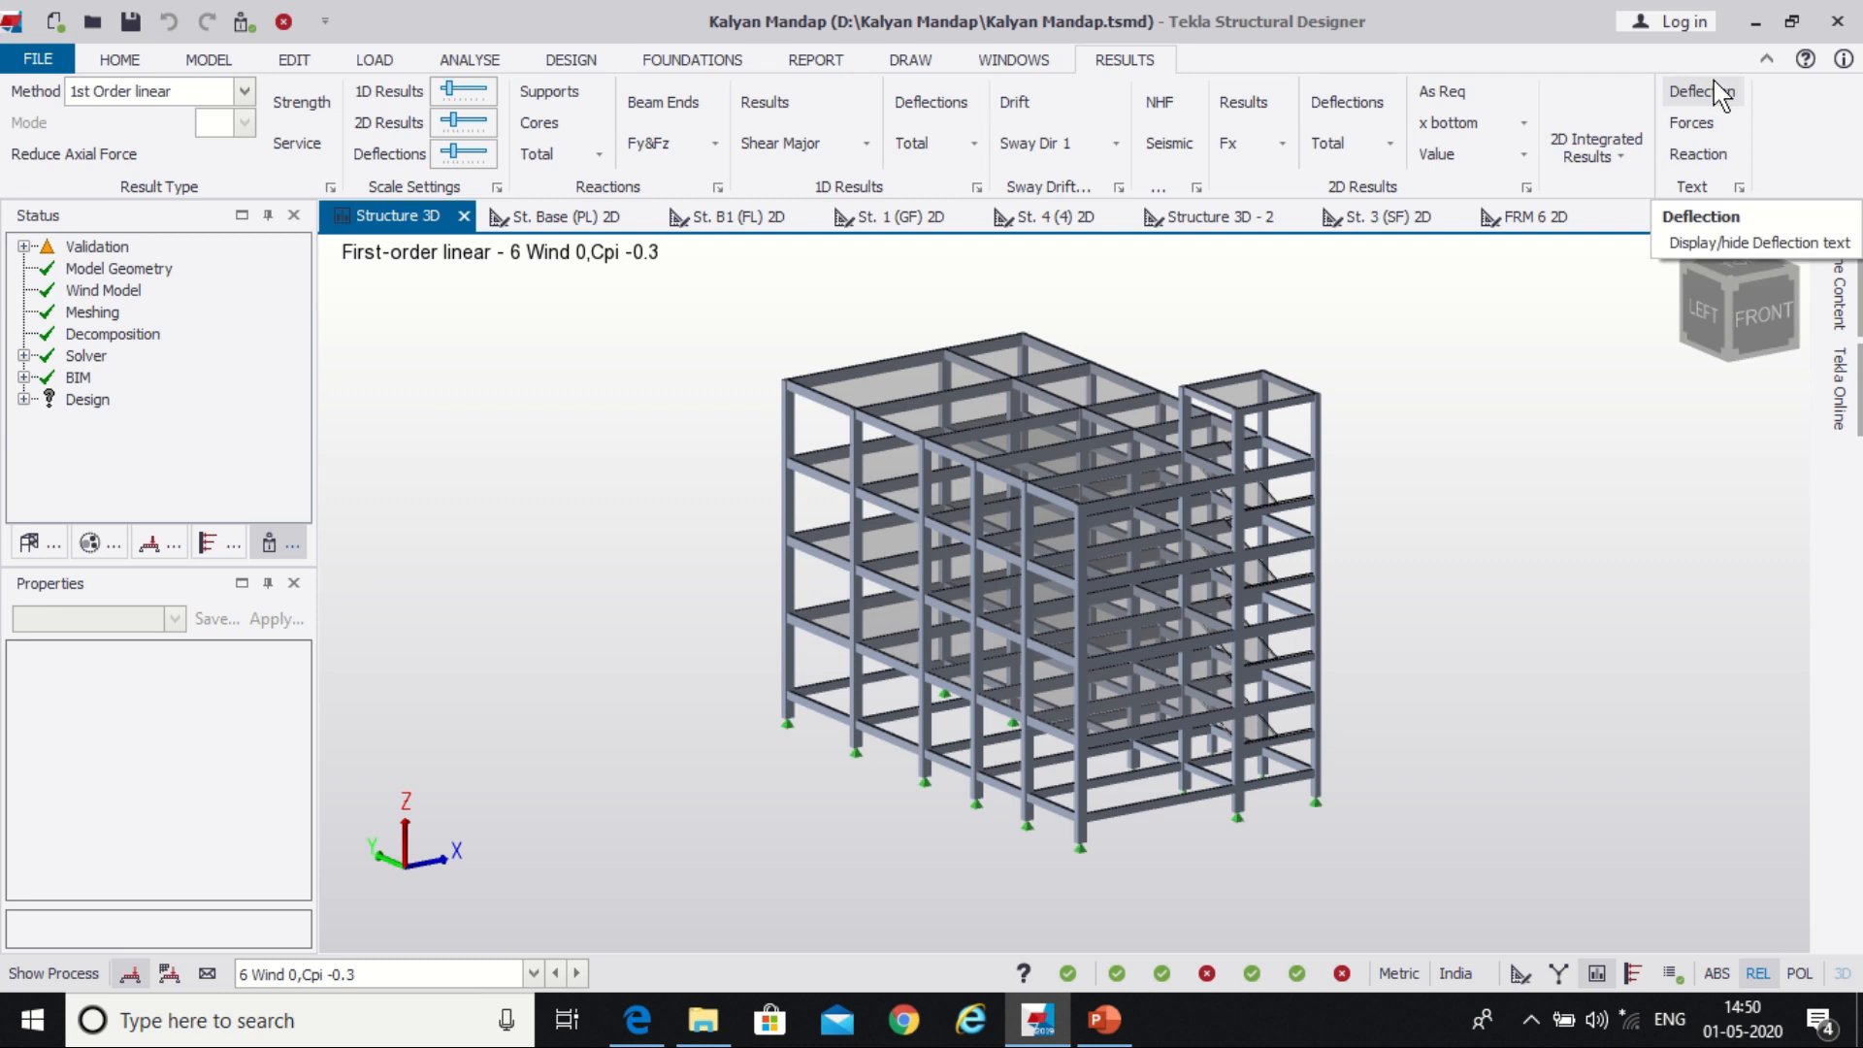
pyautogui.moveTo(878, 878)
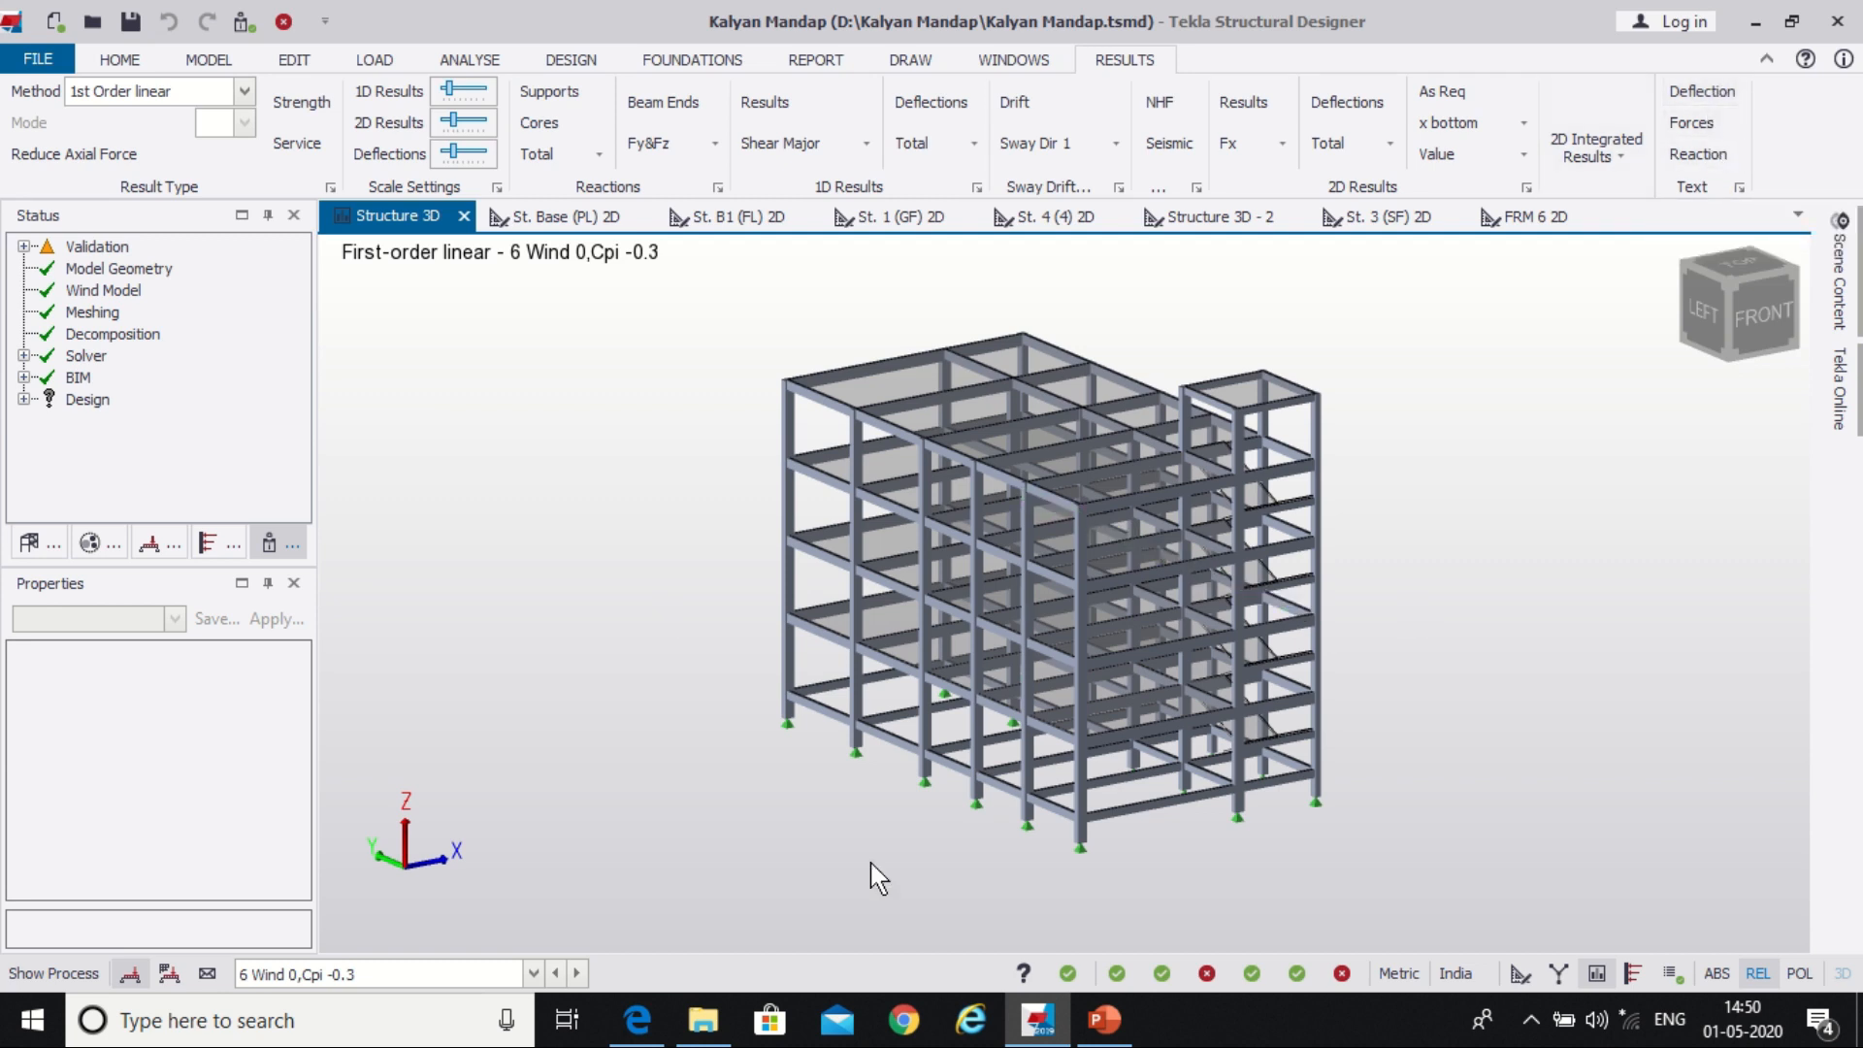
pyautogui.scroll(3)
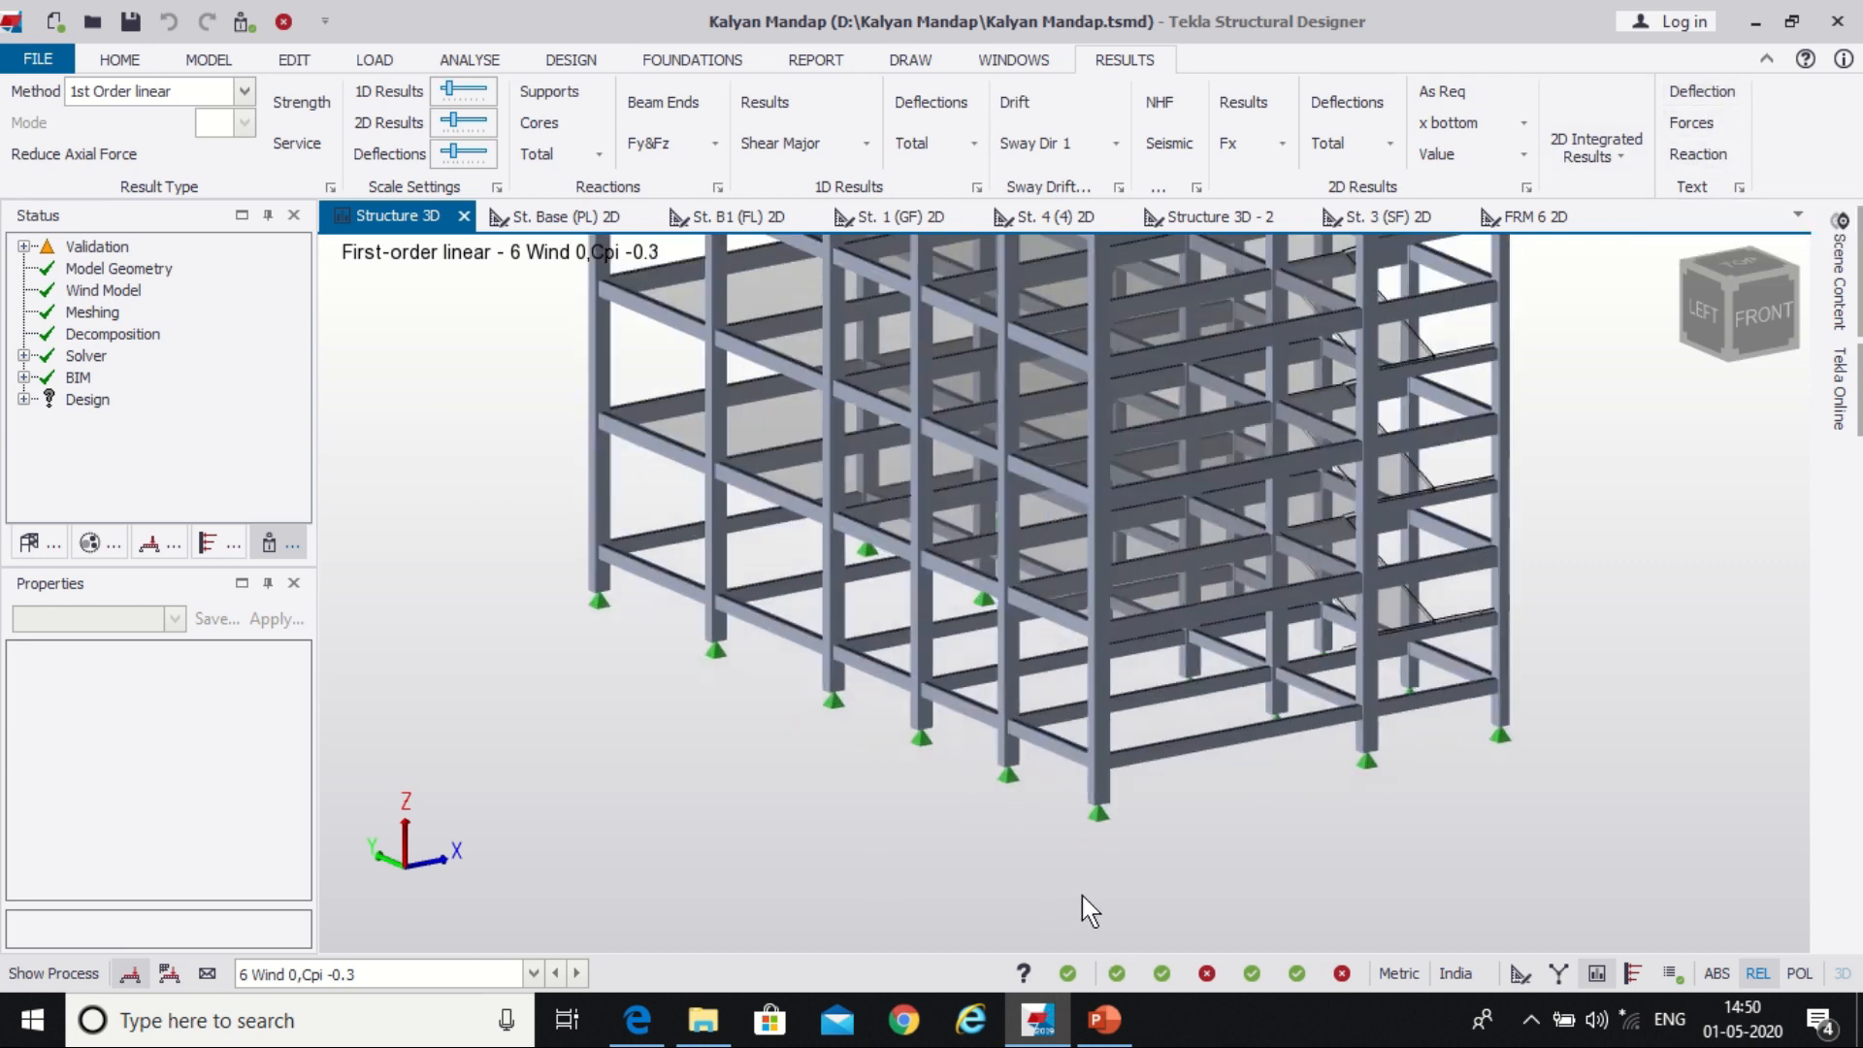
pyautogui.click(1076, 761)
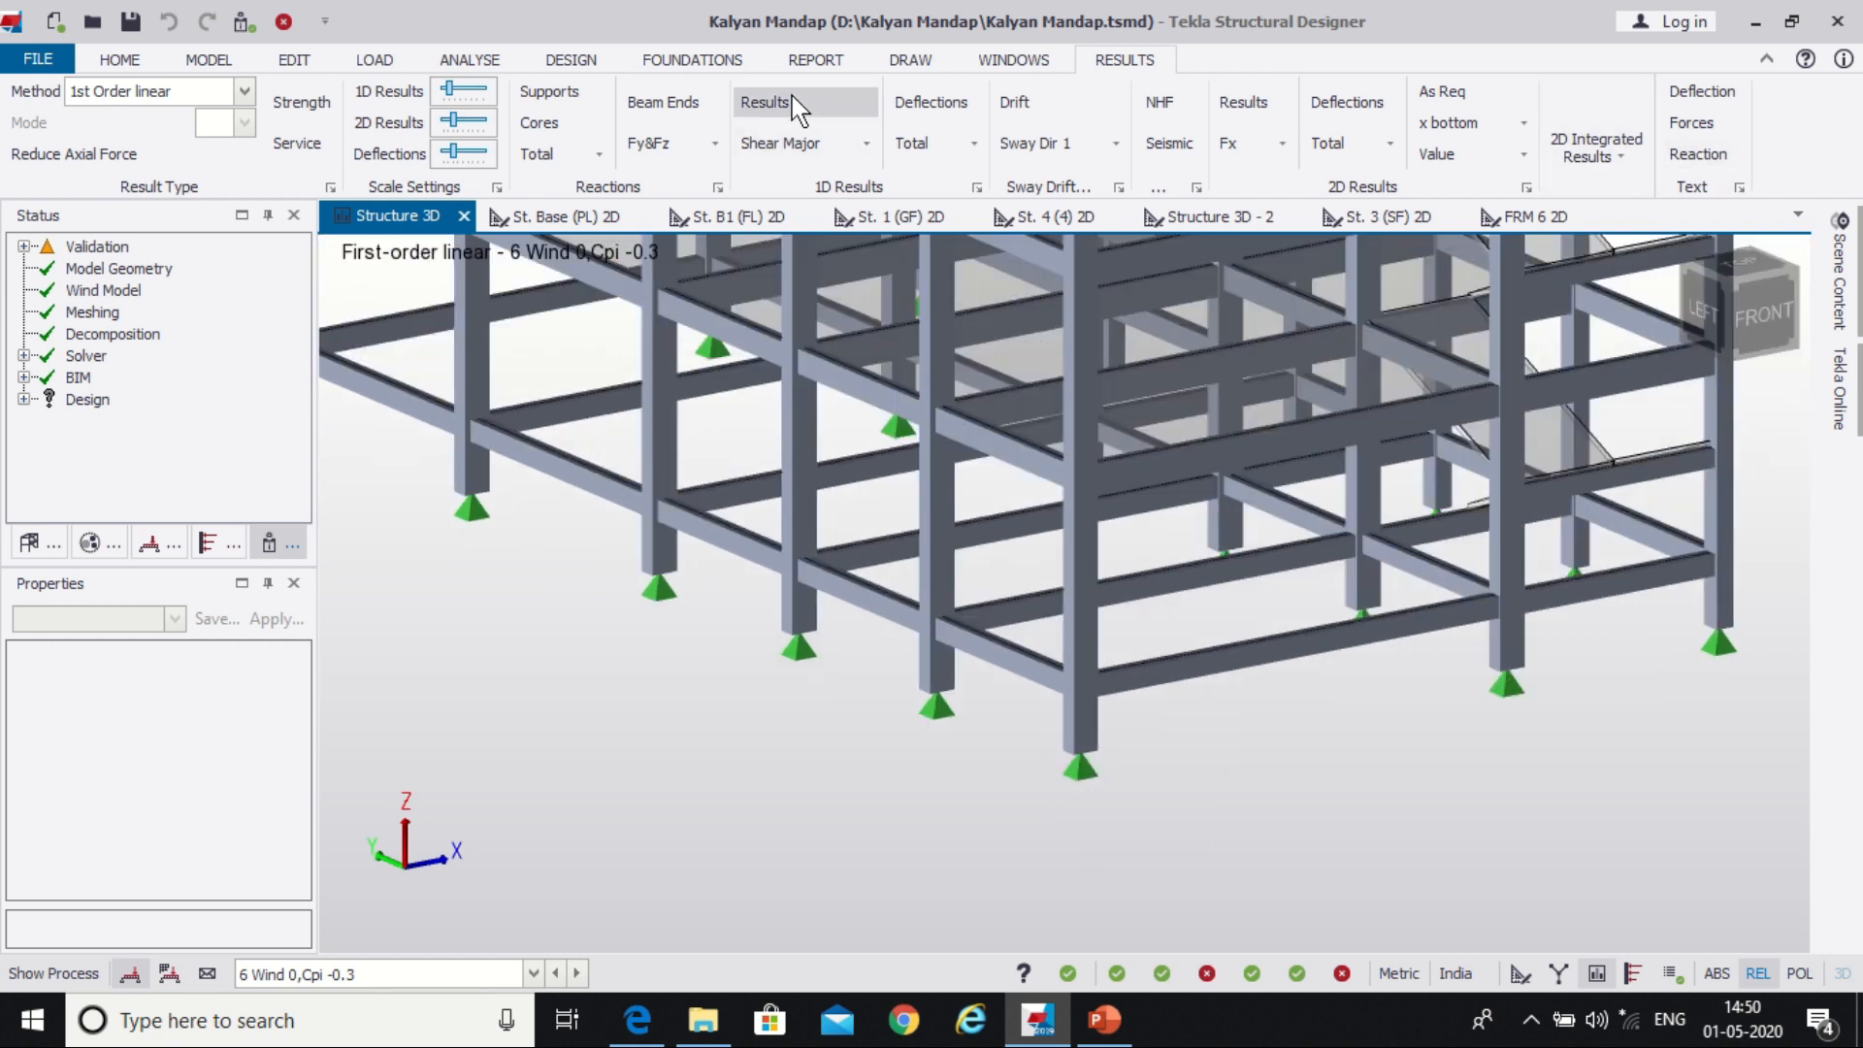
# Step: Show Shear Major diagrams on members and Total reaction arrows at all supports
pyautogui.click(764, 102)
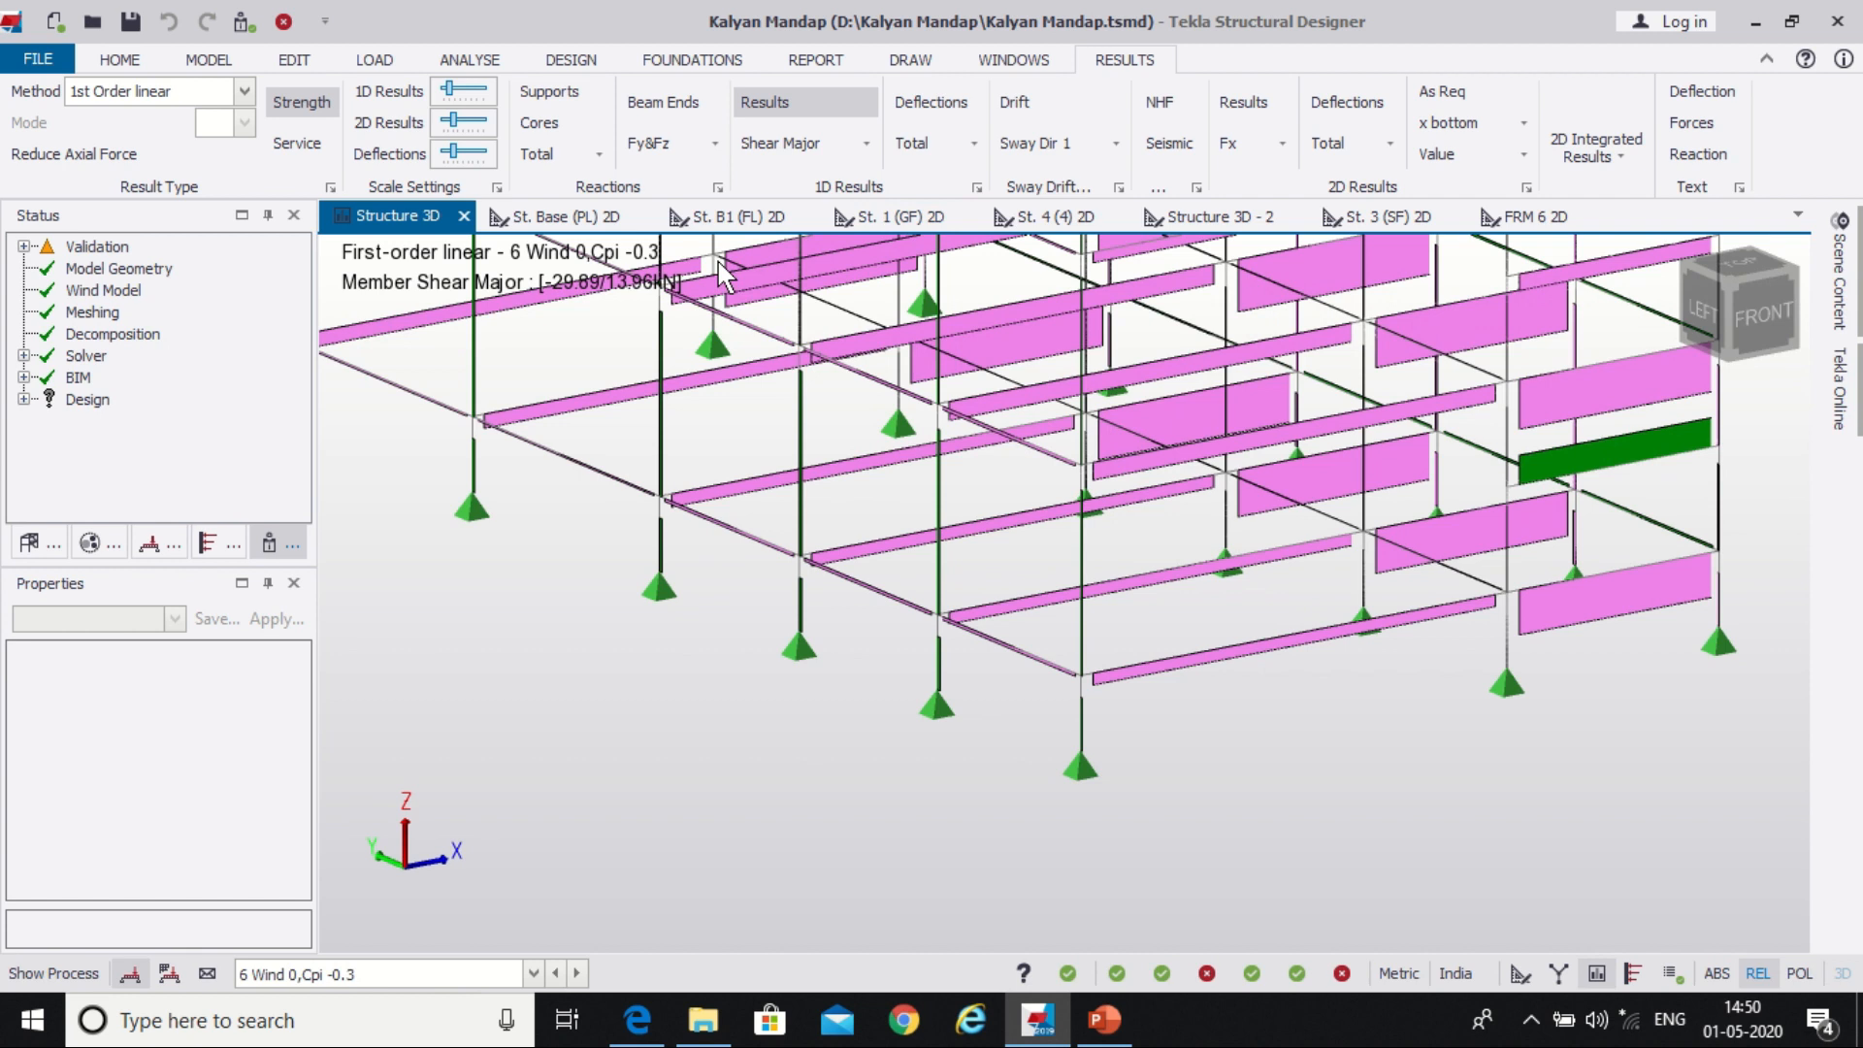
pyautogui.click(547, 92)
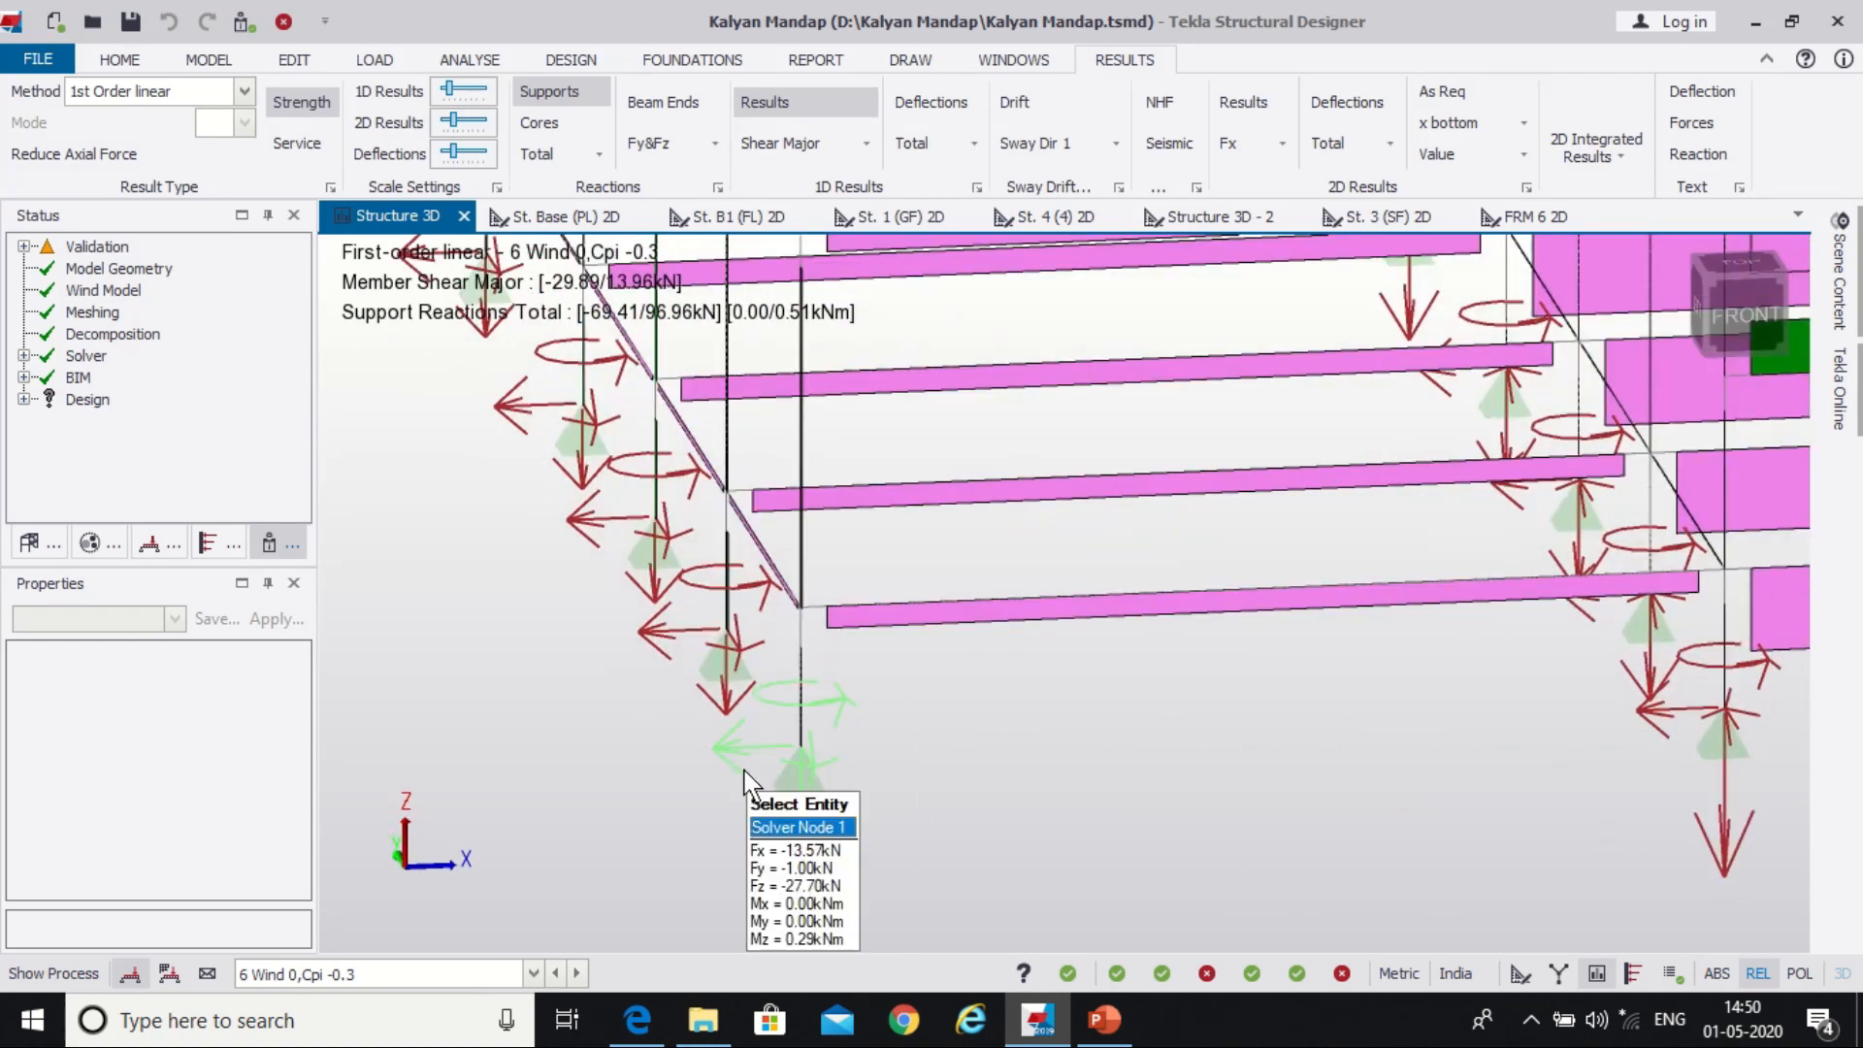
pyautogui.moveTo(820, 790)
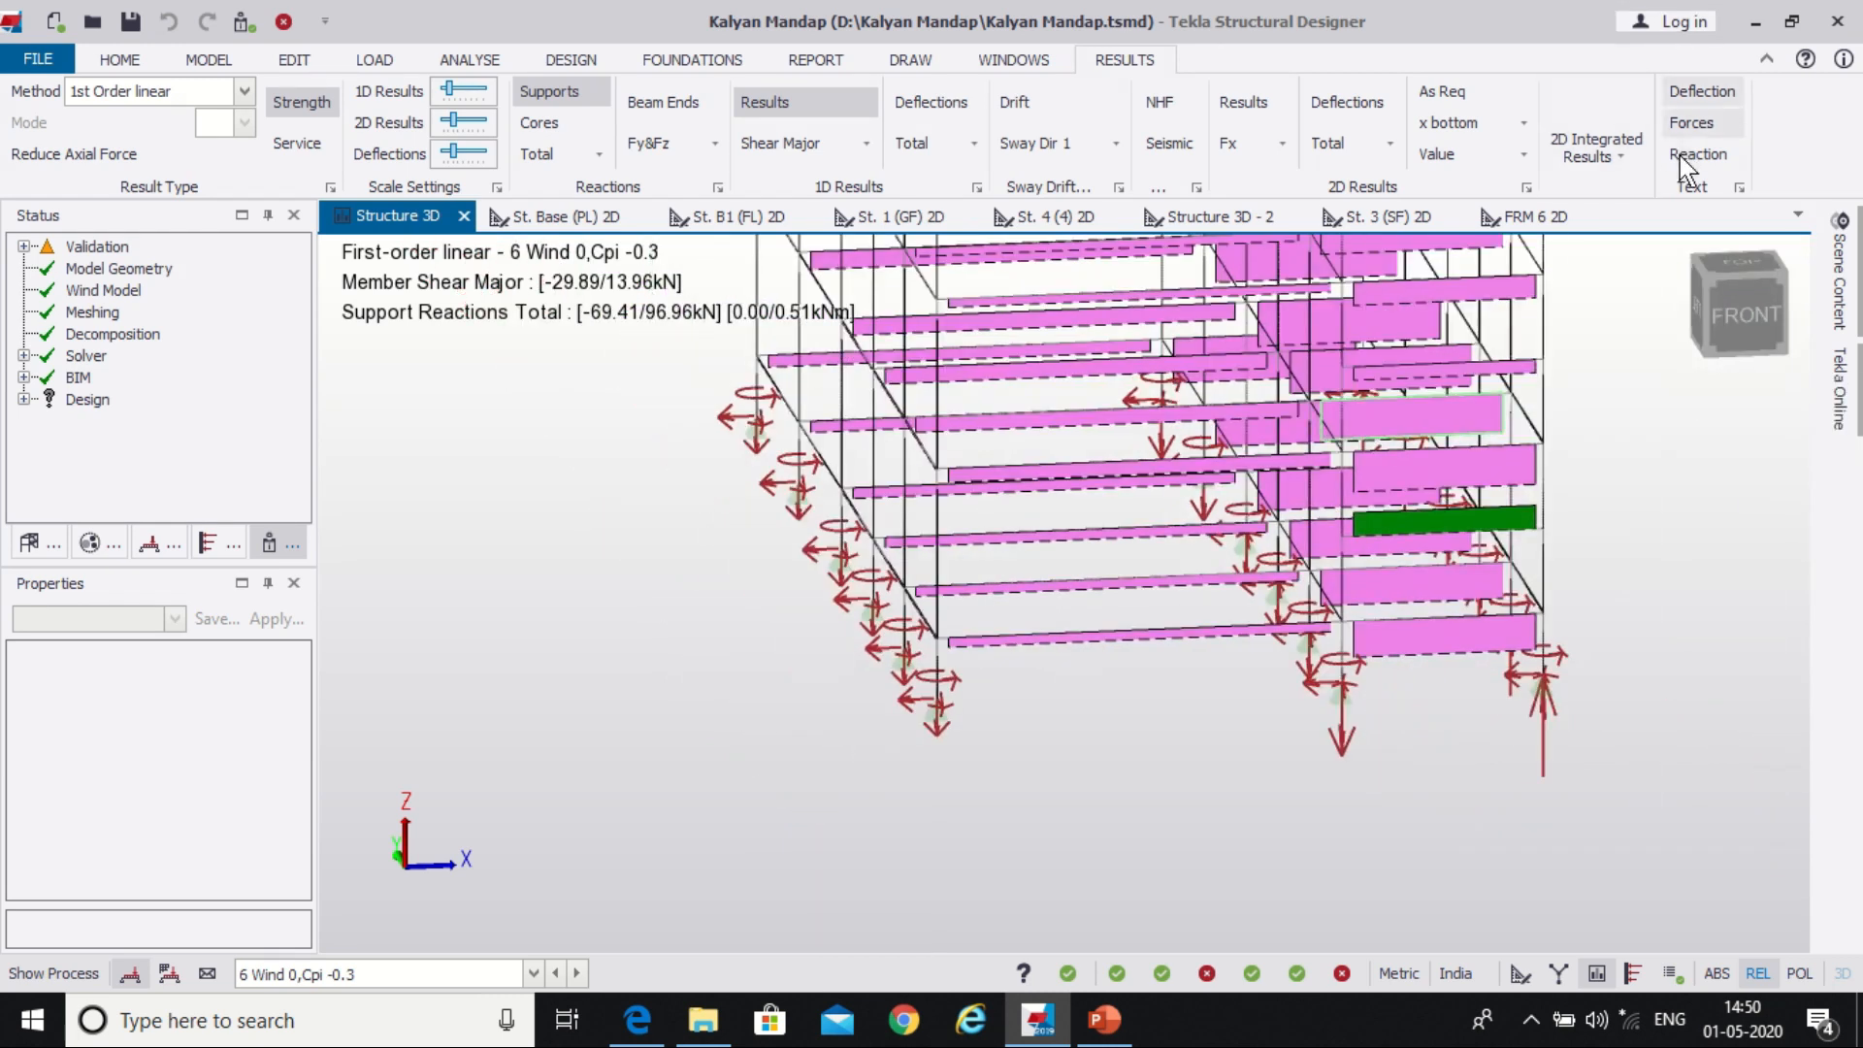
pyautogui.moveTo(1702, 188)
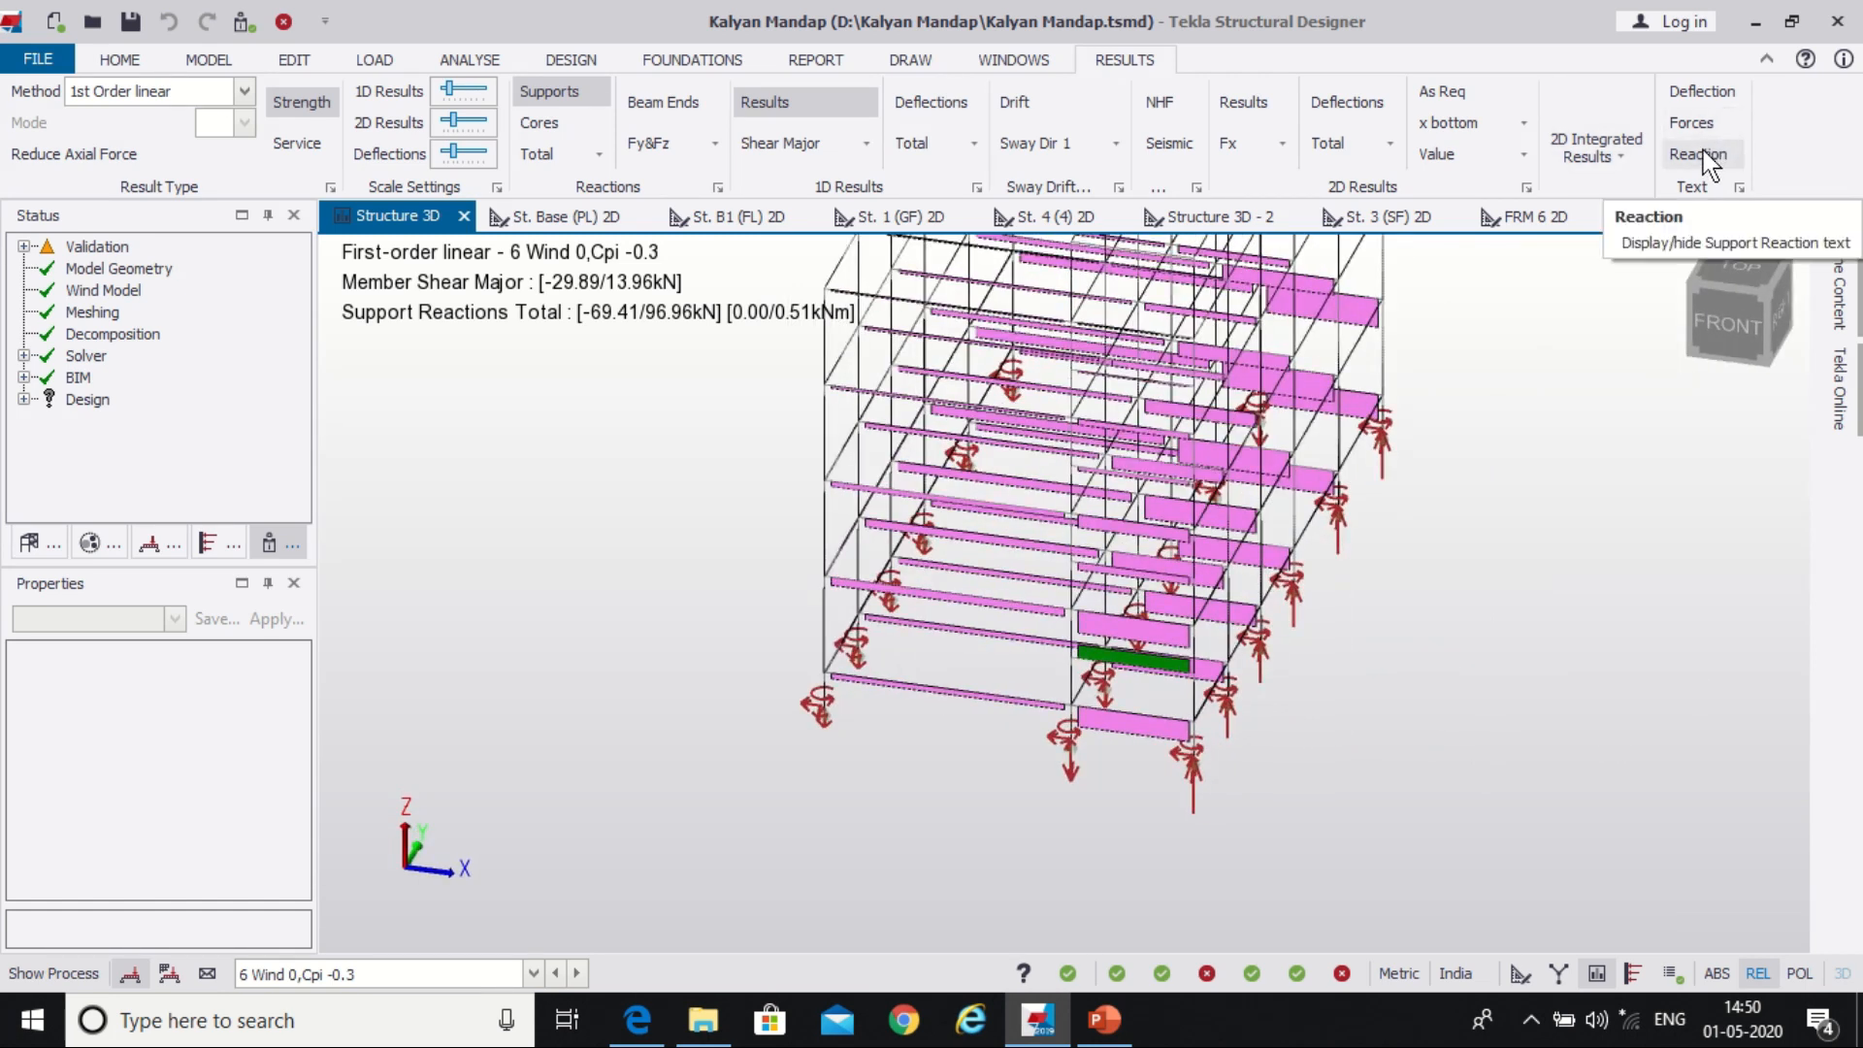
# Step: Turn on reaction text labels showing support force and moment values like 70.76
pyautogui.click(1699, 155)
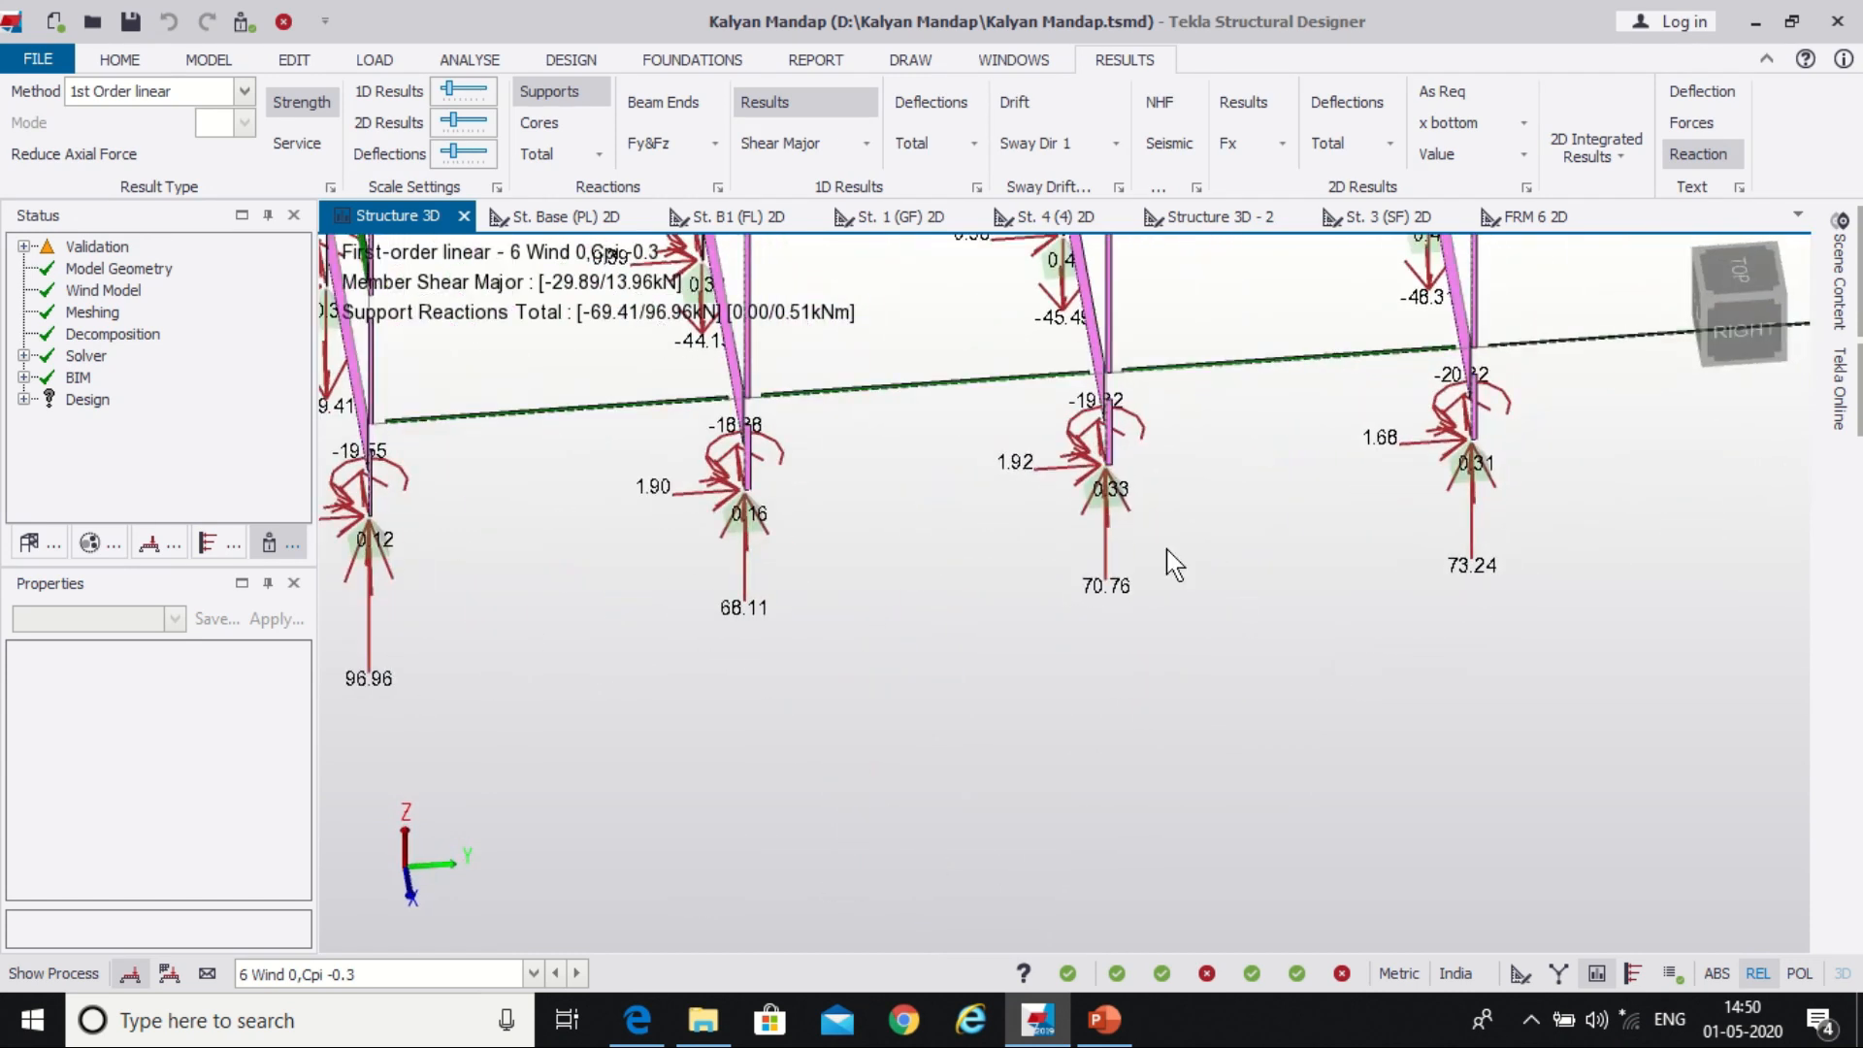
pyautogui.scroll(3)
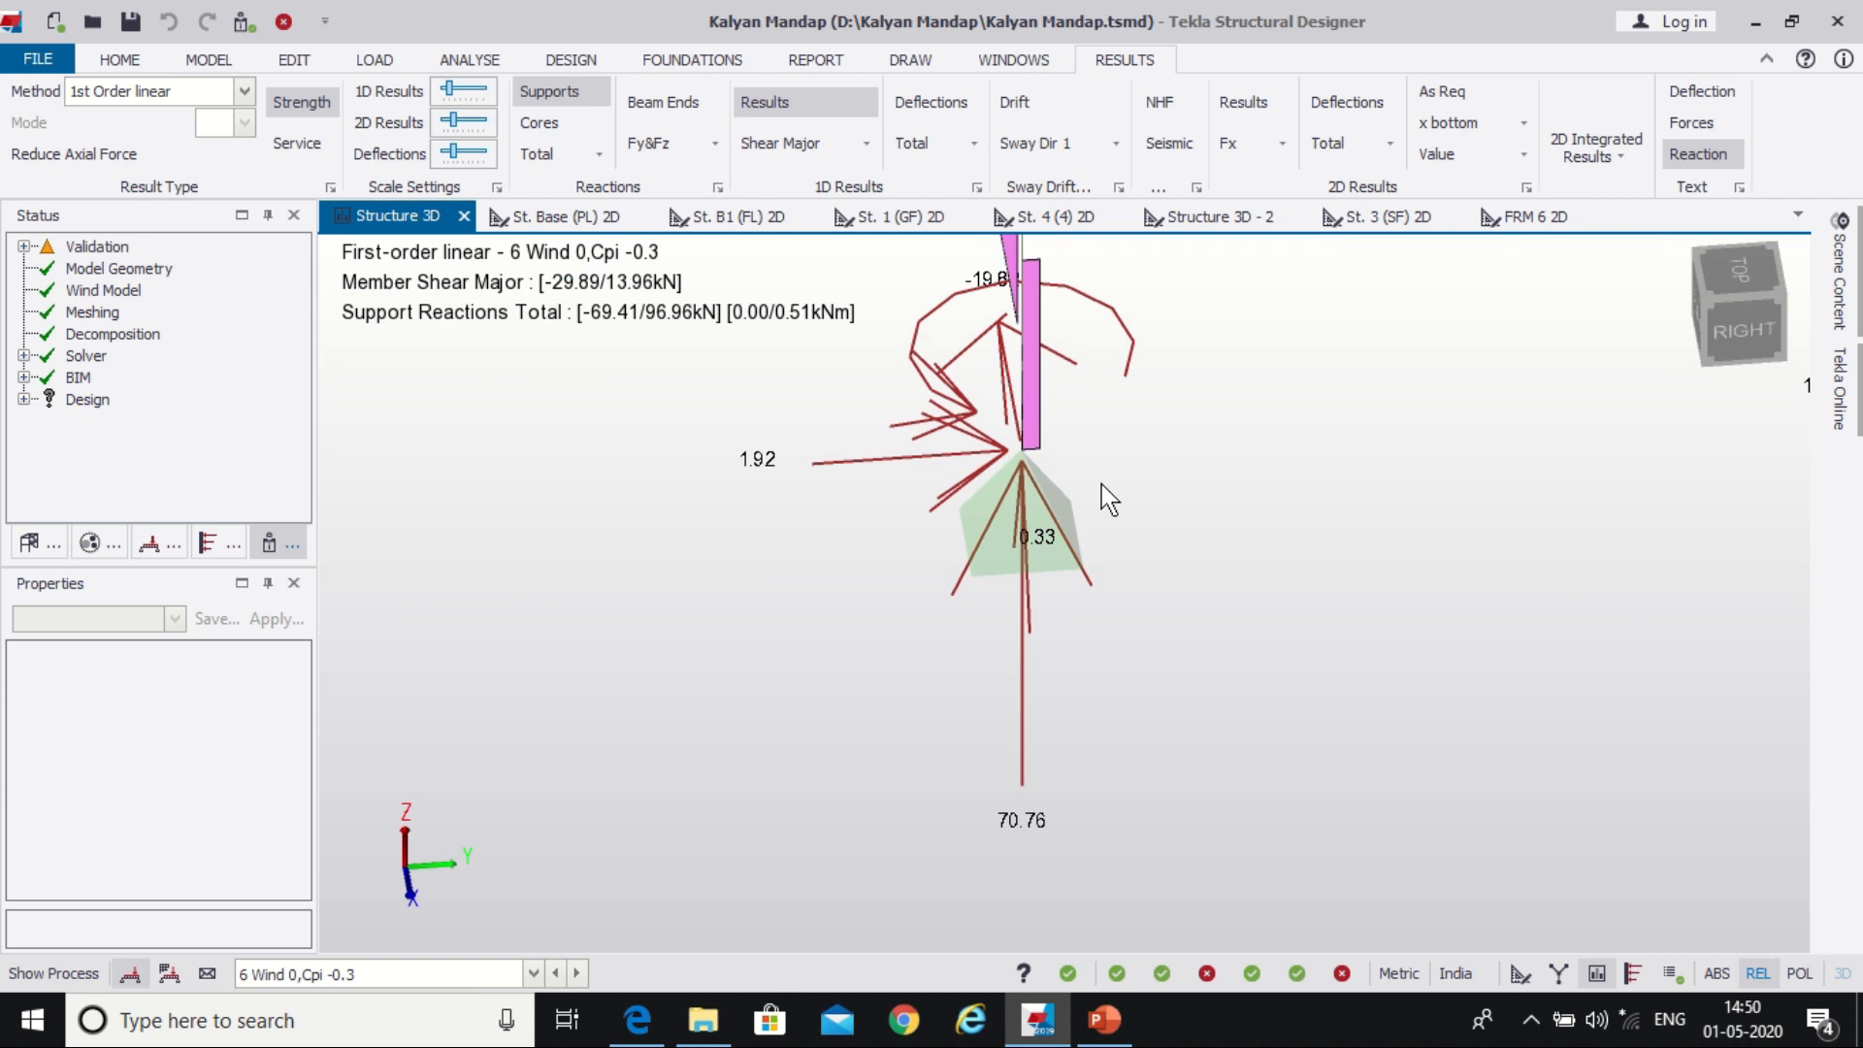